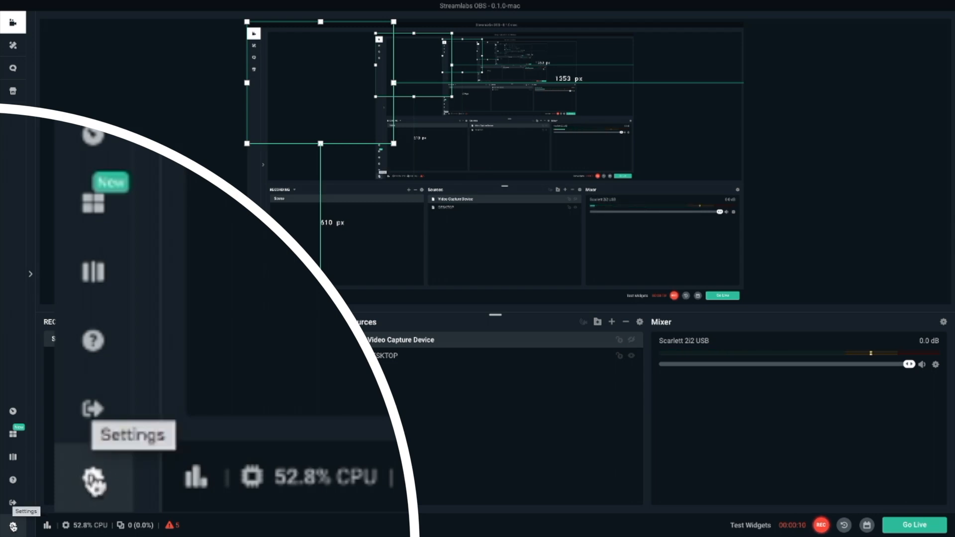
# Open the Settings window from the gear in the sidebar's bottom-left
pyautogui.click(93, 482)
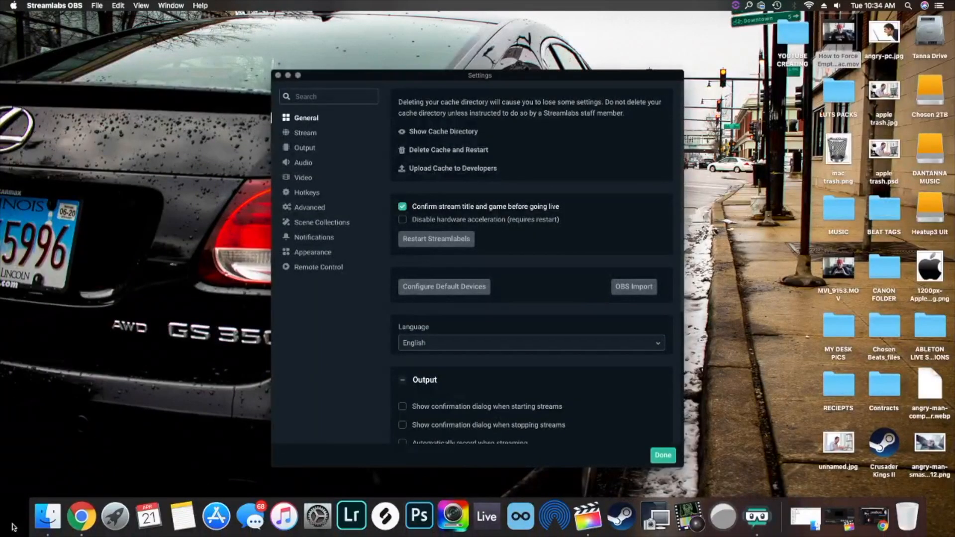
pyautogui.moveTo(513, 171)
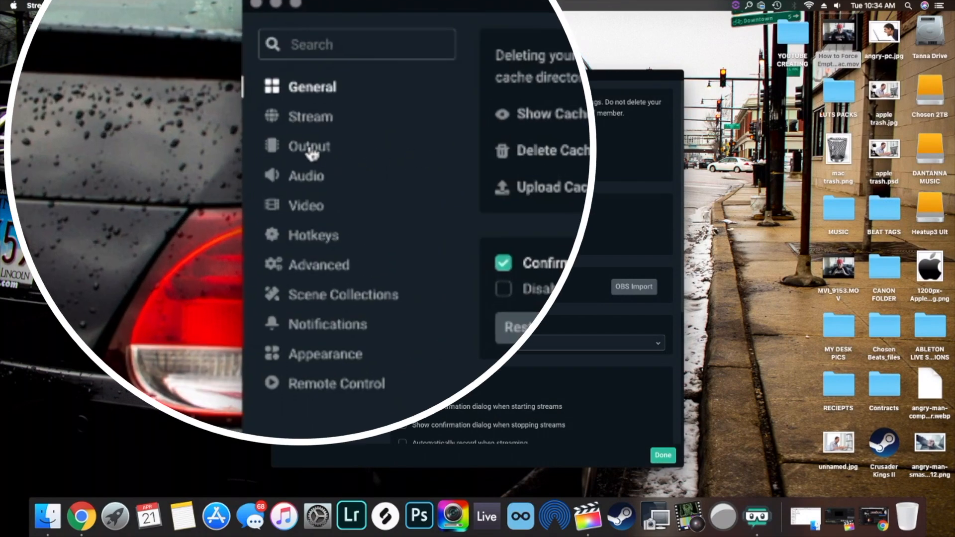
# Review the Output streaming options: x264, 1280x720 rescale, CBR at 1100 bitrate
pyautogui.click(309, 147)
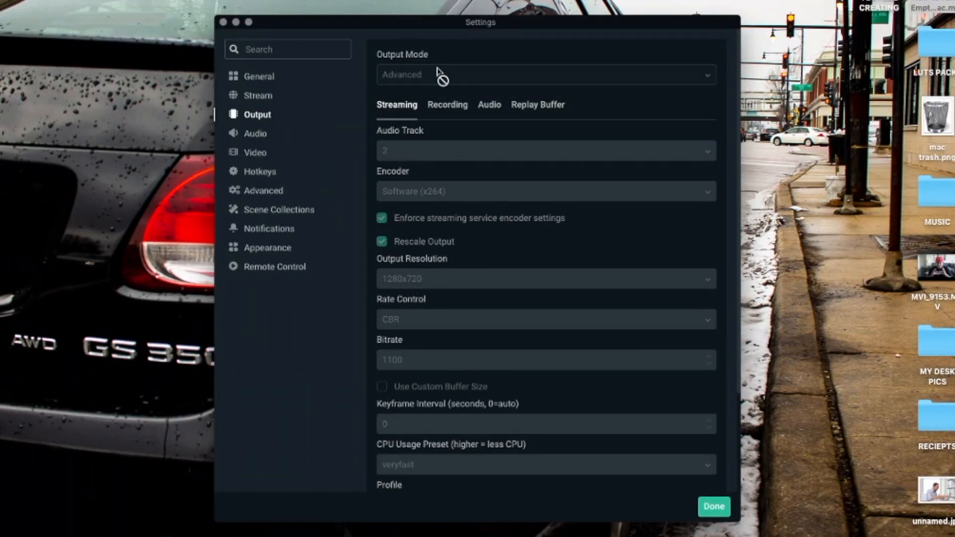
pyautogui.moveTo(399, 90)
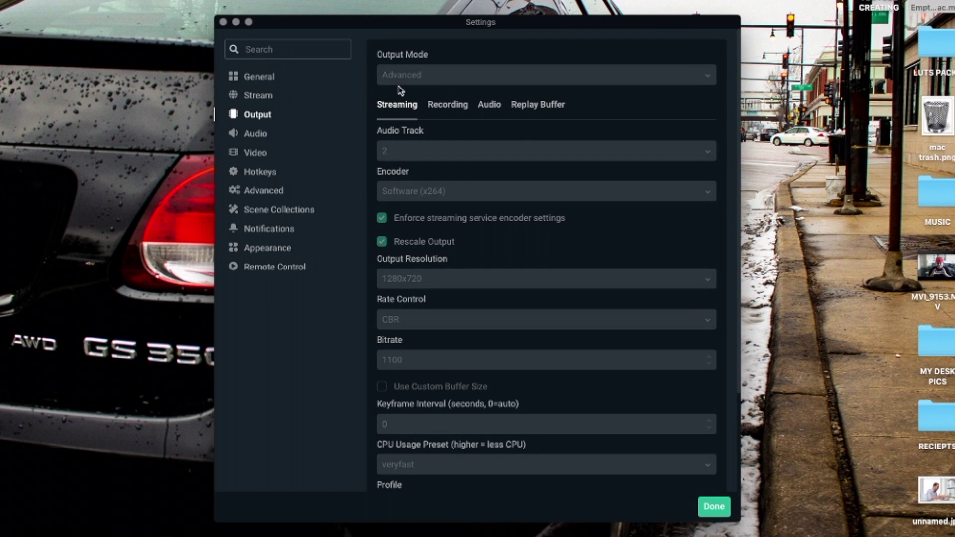
pyautogui.moveTo(393, 112)
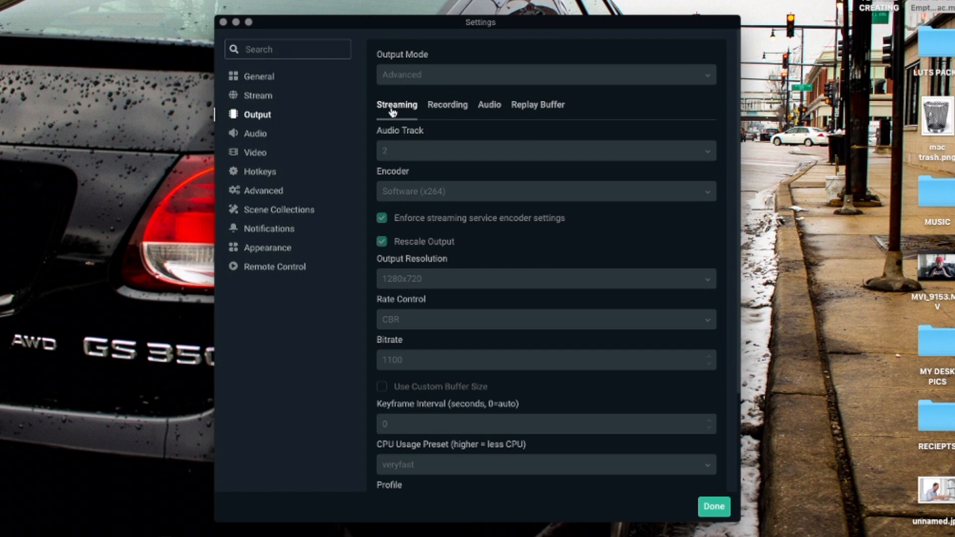
pyautogui.moveTo(421, 135)
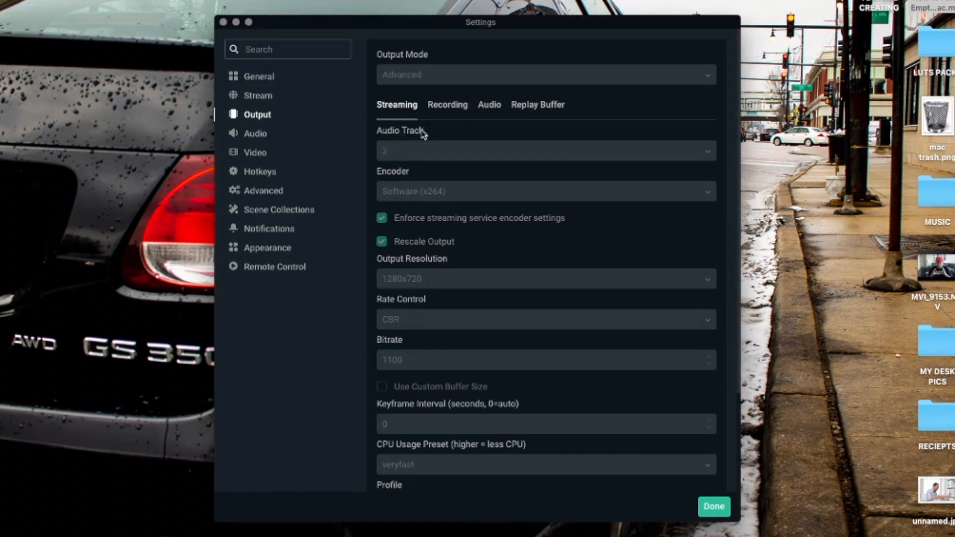
pyautogui.moveTo(395, 160)
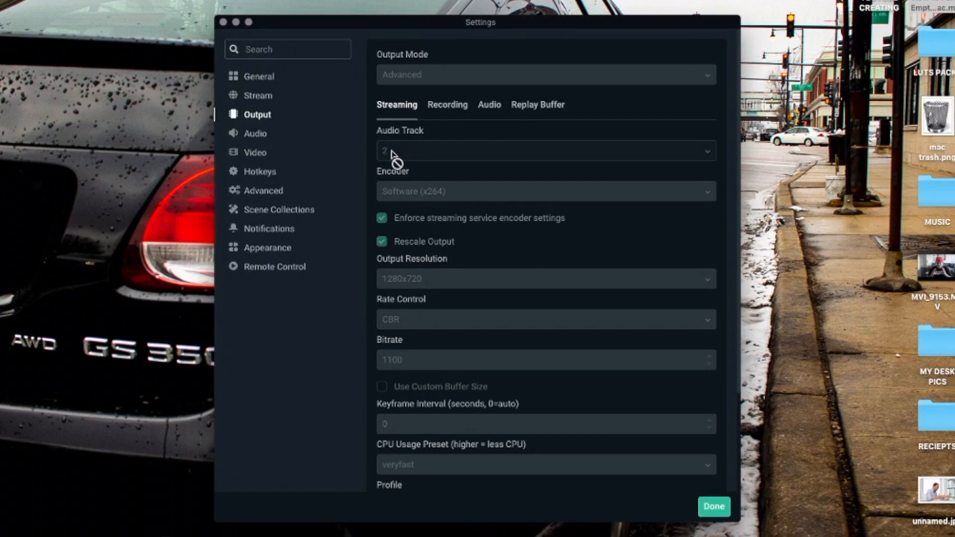
pyautogui.moveTo(409, 181)
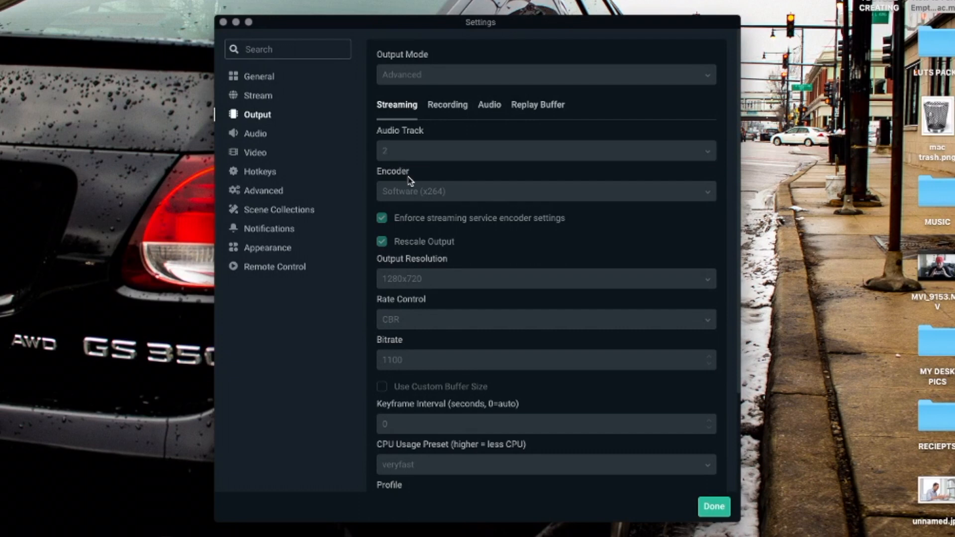
pyautogui.moveTo(388, 201)
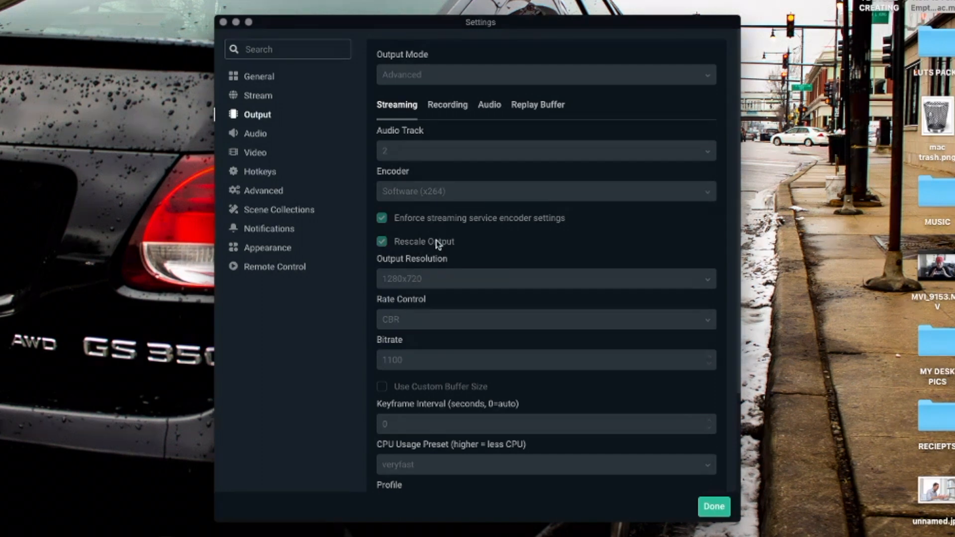
pyautogui.moveTo(426, 225)
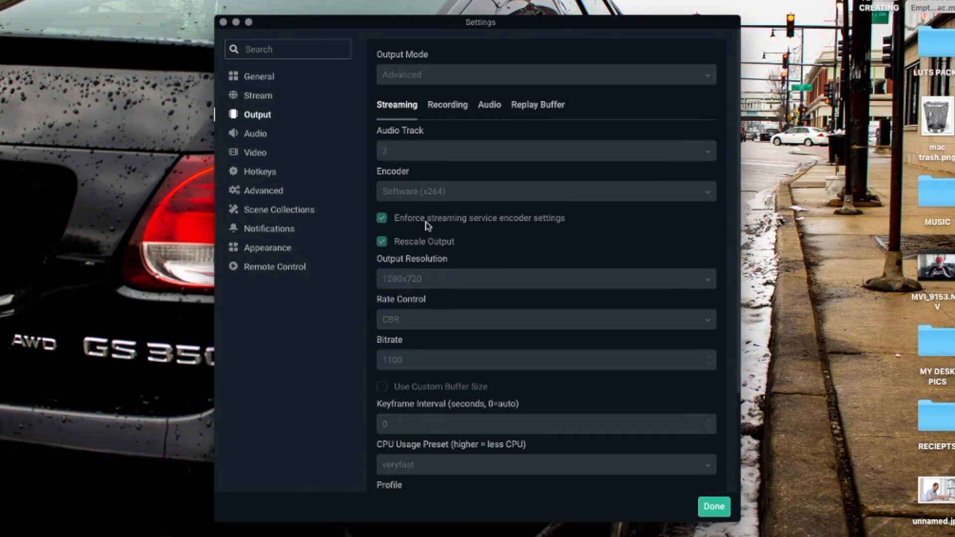
pyautogui.moveTo(369, 248)
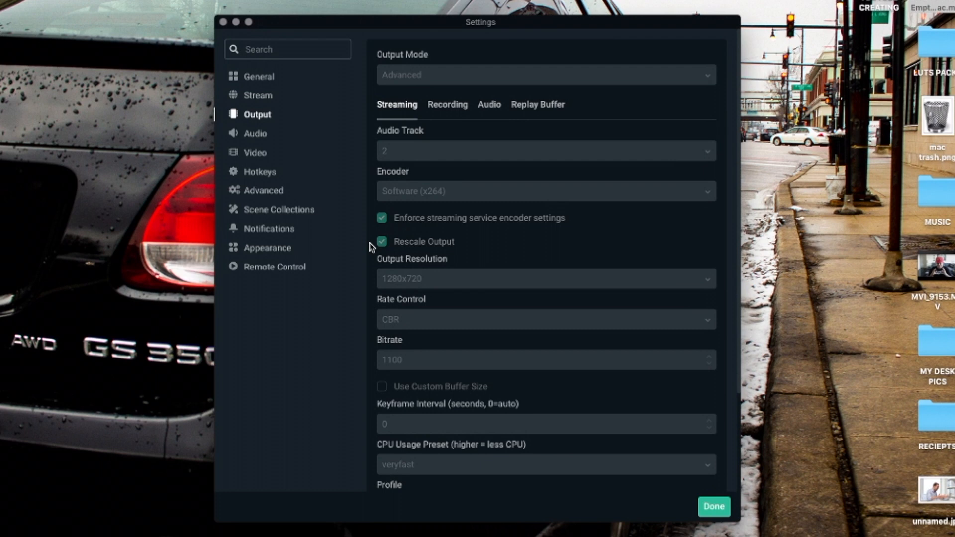
pyautogui.moveTo(376, 268)
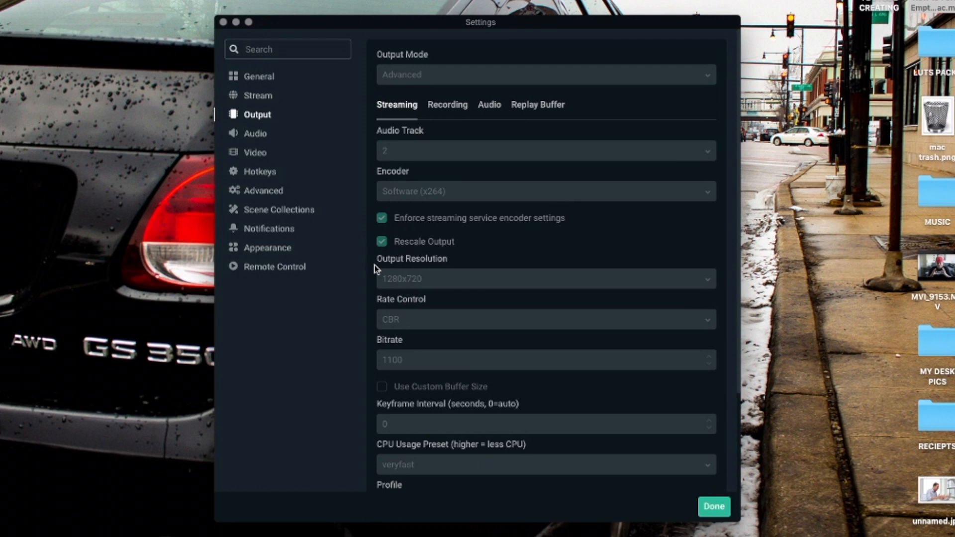
pyautogui.moveTo(389, 299)
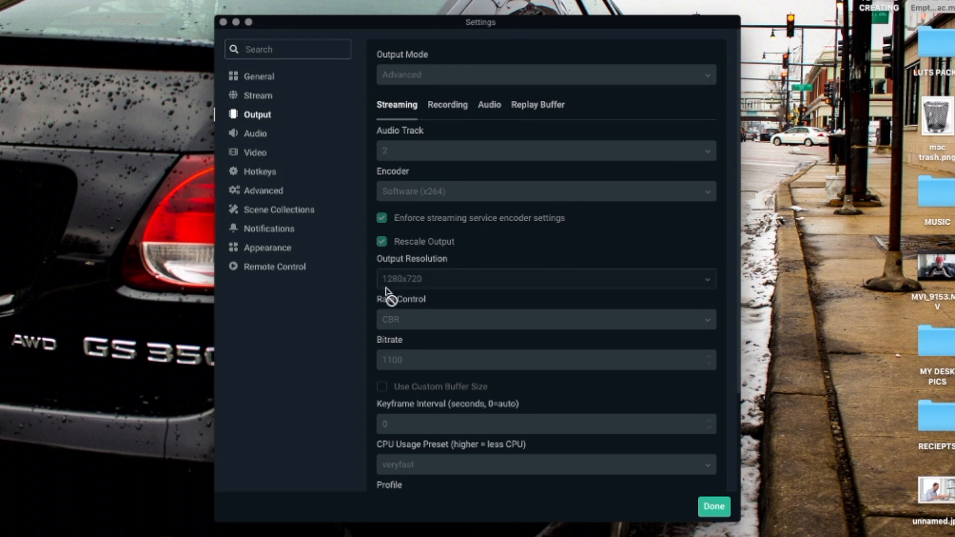
pyautogui.moveTo(428, 290)
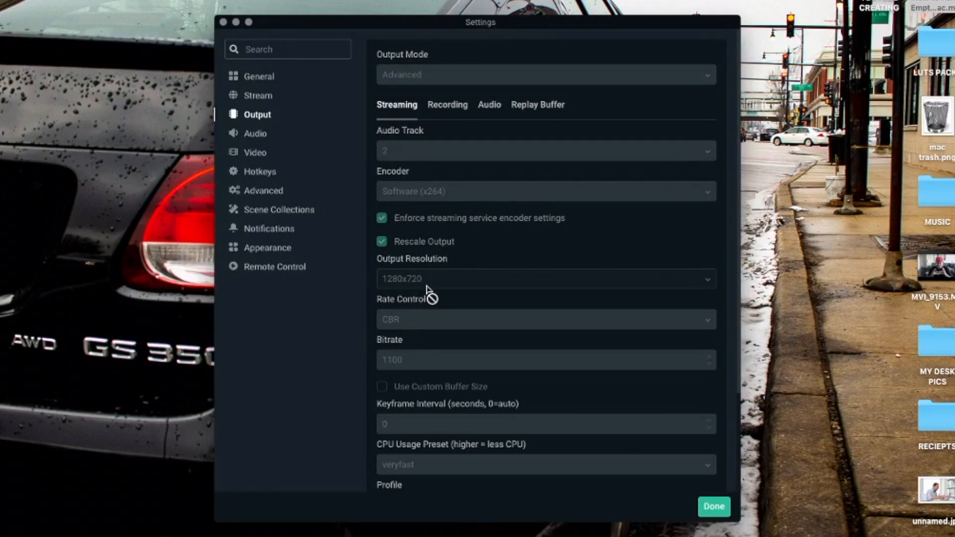
pyautogui.moveTo(400, 334)
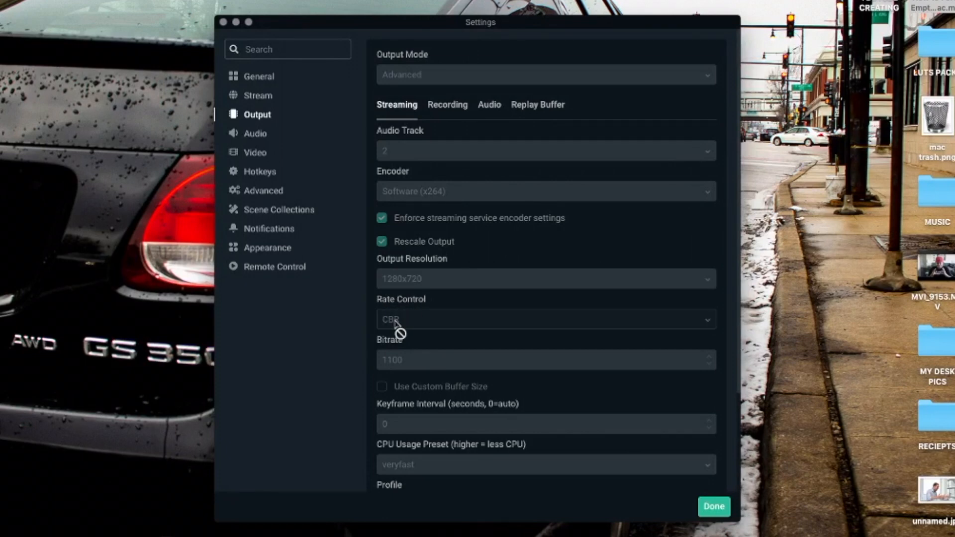
pyautogui.moveTo(399, 362)
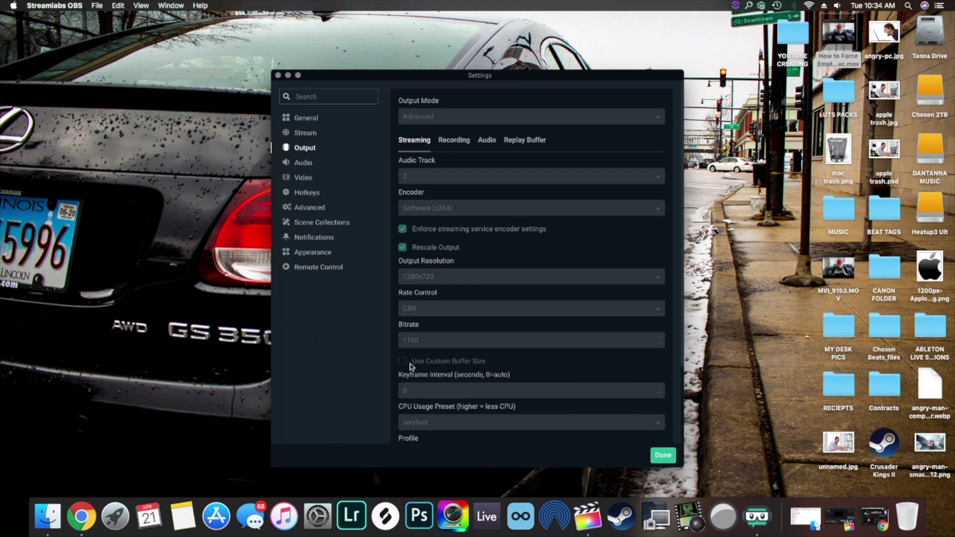
pyautogui.moveTo(429, 387)
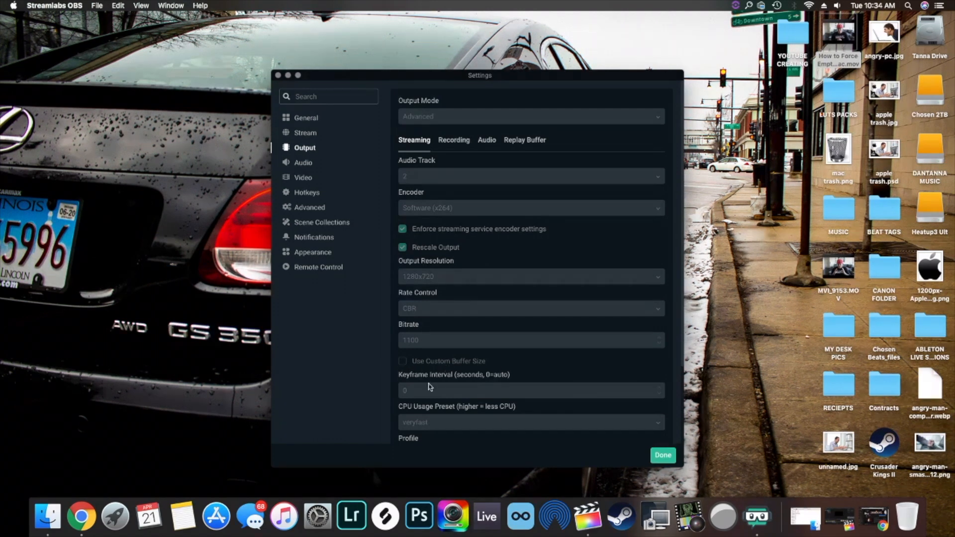
pyautogui.moveTo(421, 396)
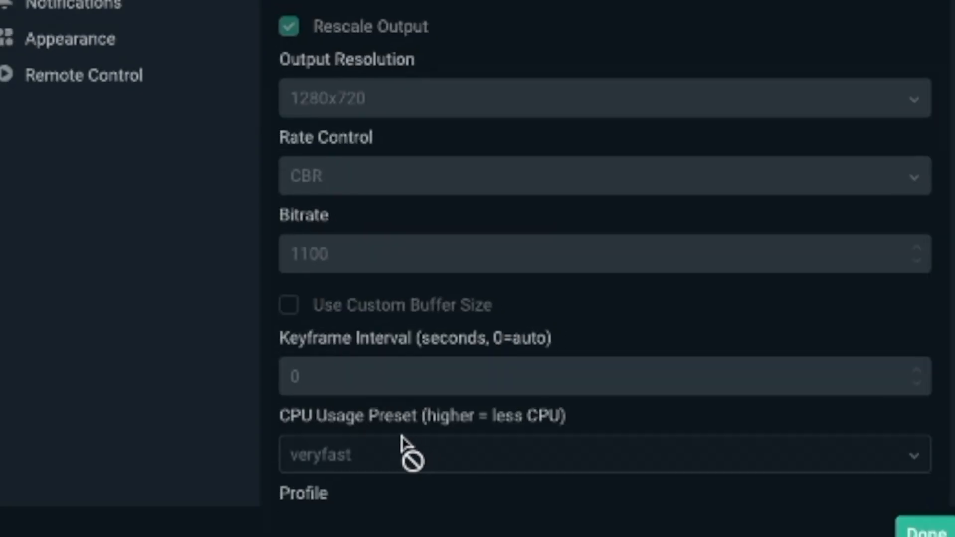
pyautogui.moveTo(932, 355)
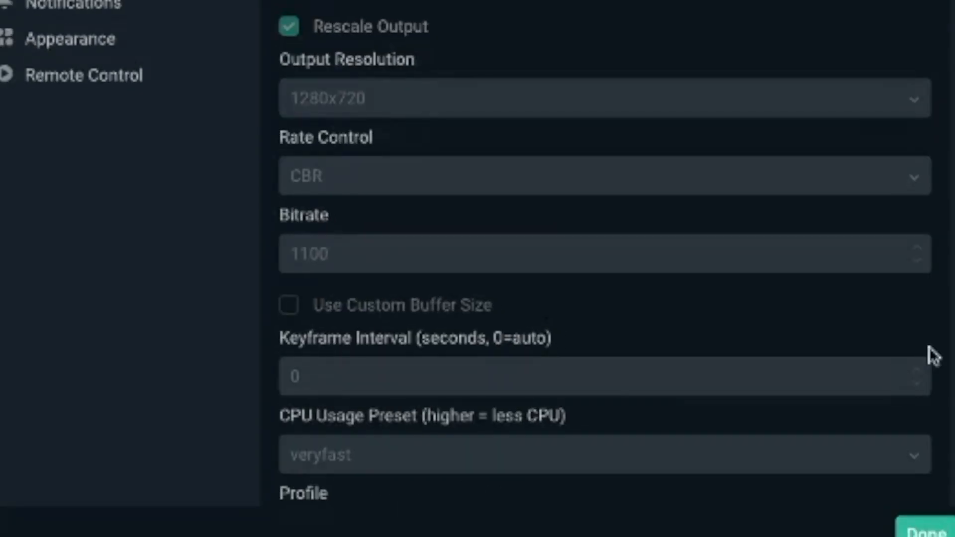
pyautogui.scroll(-3)
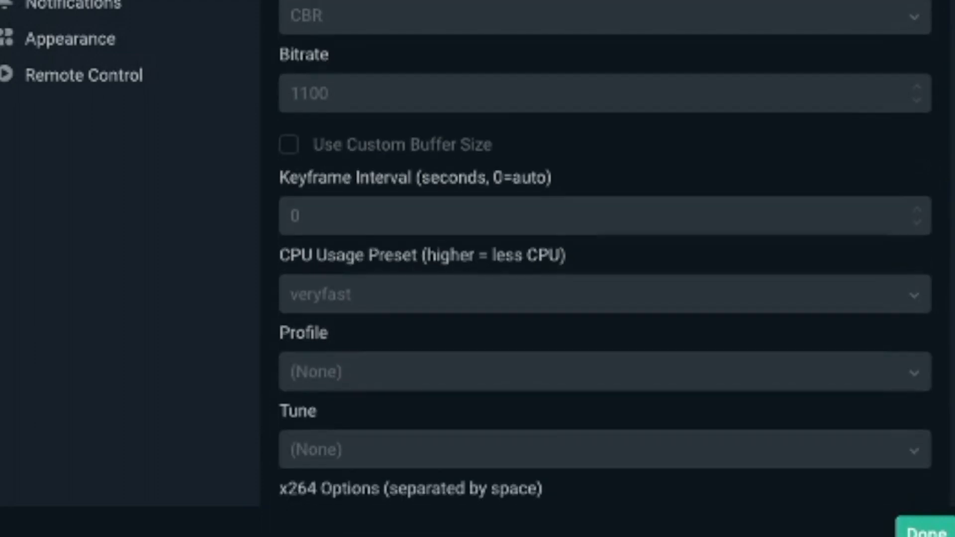
pyautogui.scroll(-3)
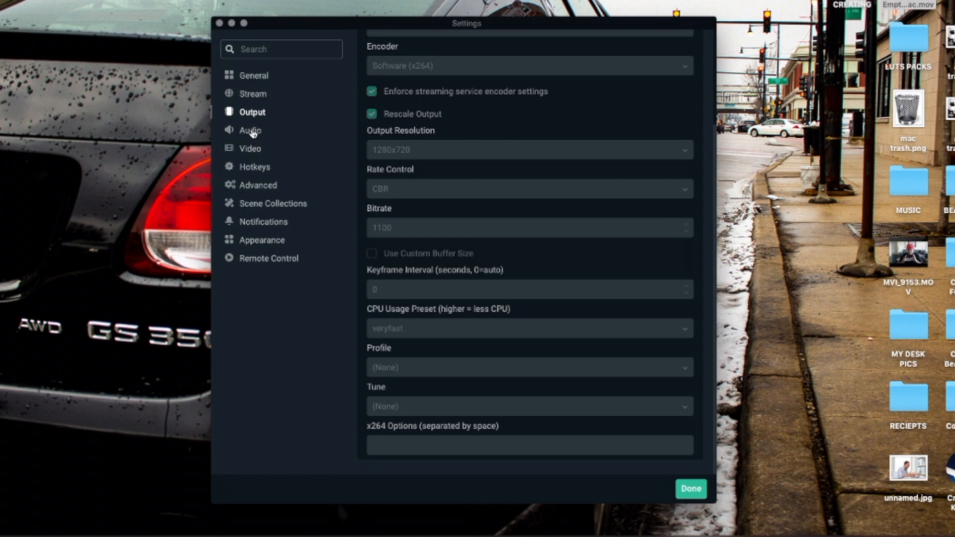
# Show the Audio section with 48kHz stereo and Scarlett 2i2 USB as mic
pyautogui.click(250, 130)
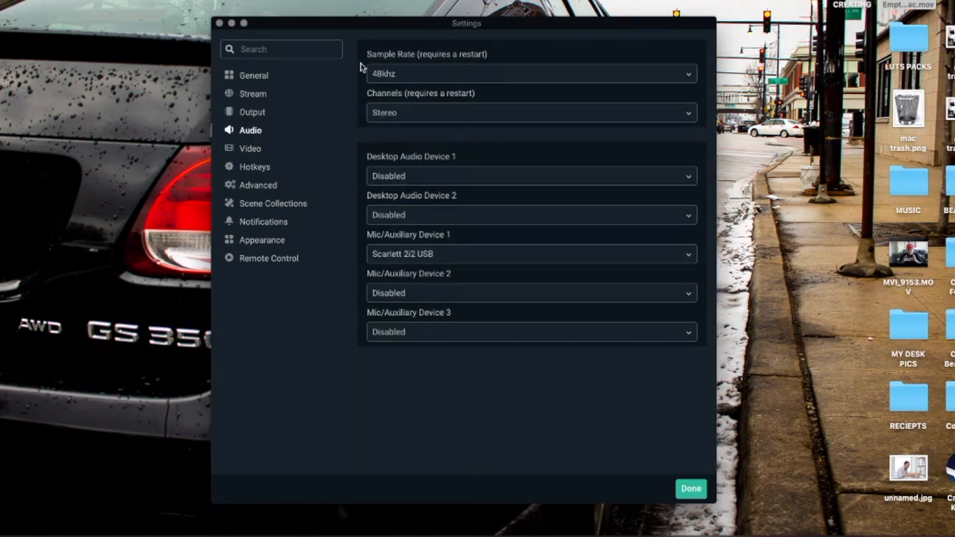
pyautogui.moveTo(380, 79)
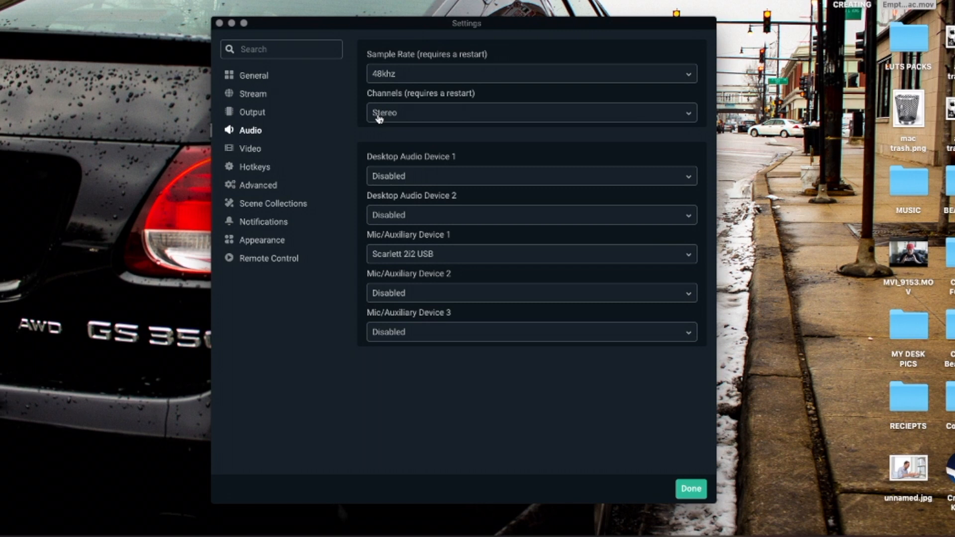
pyautogui.moveTo(428, 167)
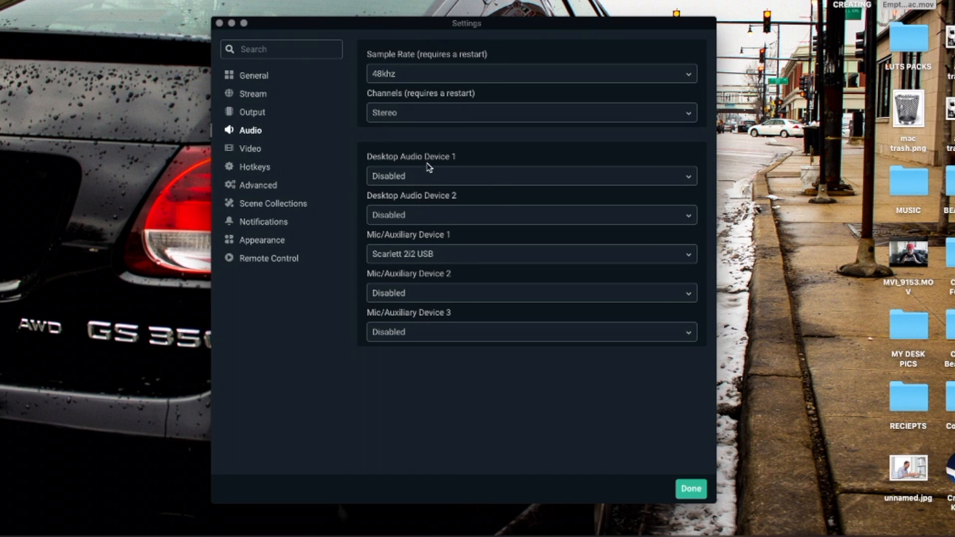
pyautogui.moveTo(395, 256)
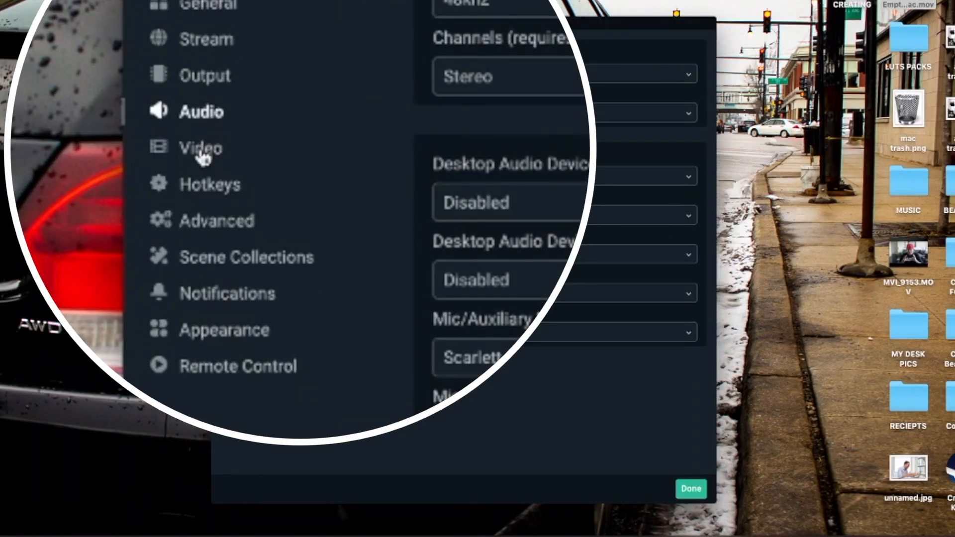
# Show the Video section: 1920x1080 canvas, 1280x720 output, Bicubic, 30 FPS
pyautogui.click(199, 148)
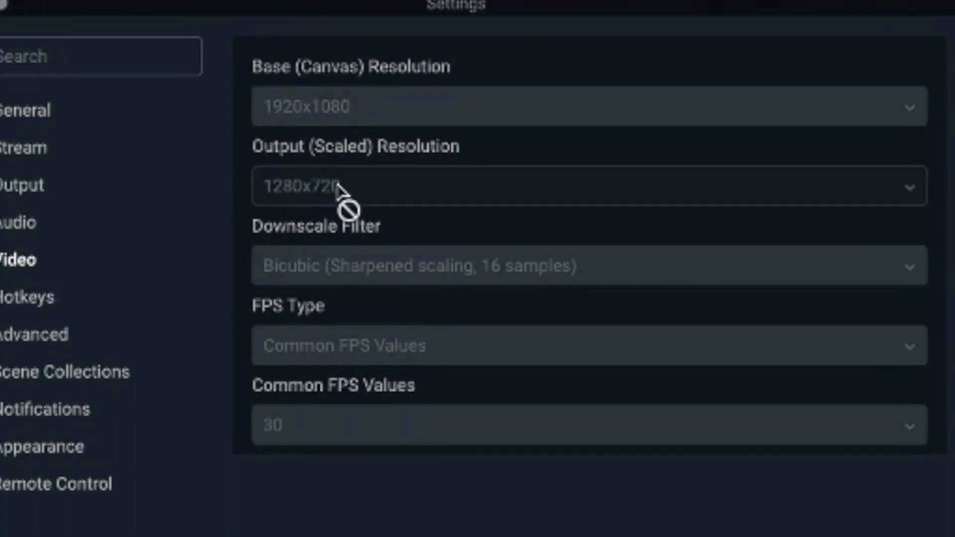
pyautogui.moveTo(214, 253)
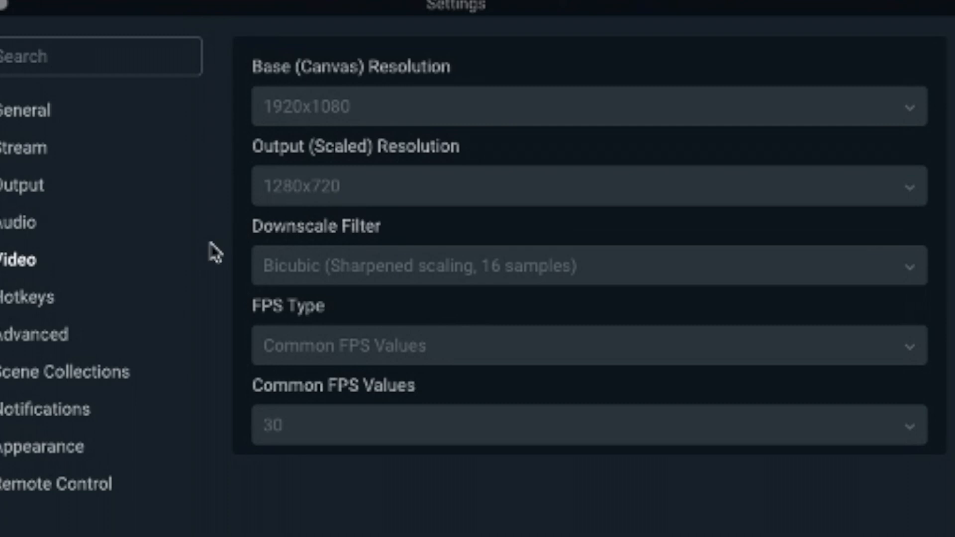
pyautogui.moveTo(266, 293)
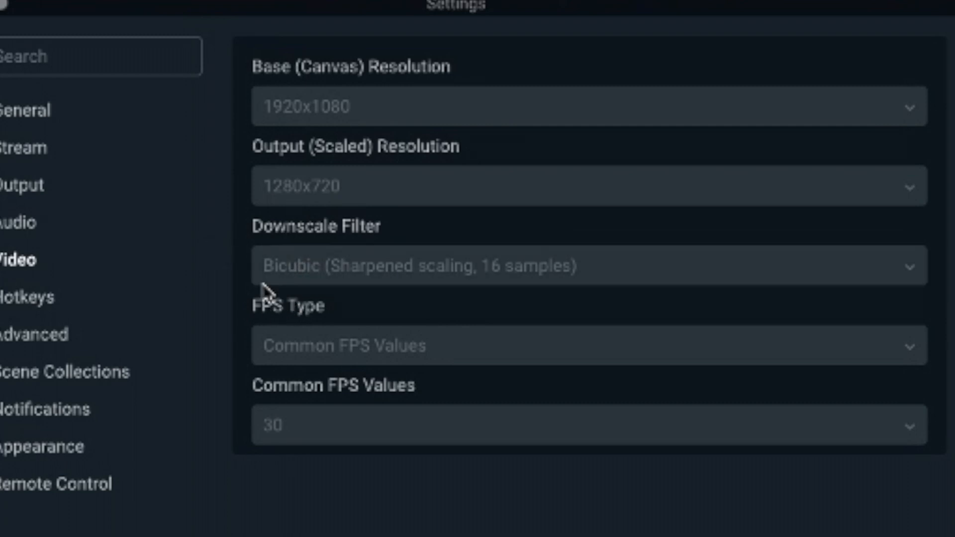
pyautogui.moveTo(219, 282)
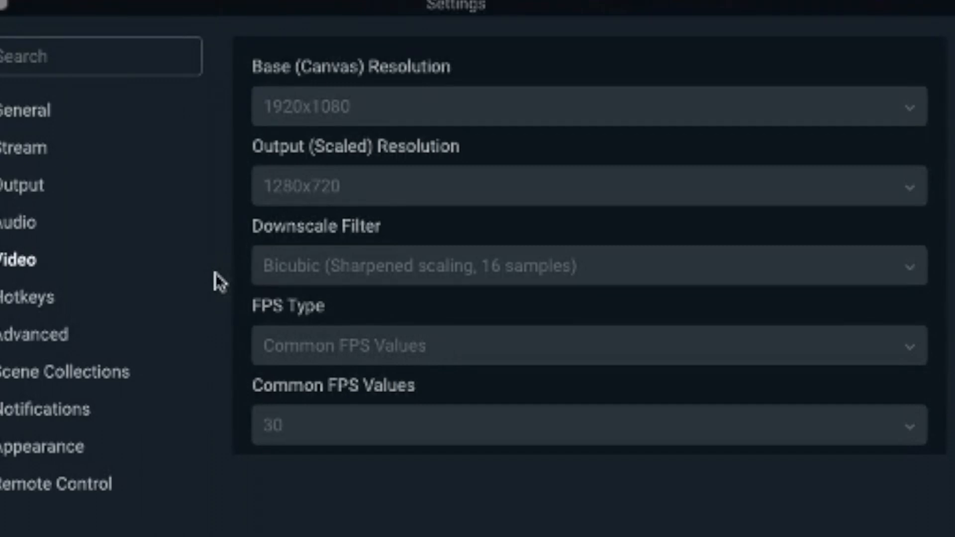
pyautogui.moveTo(276, 315)
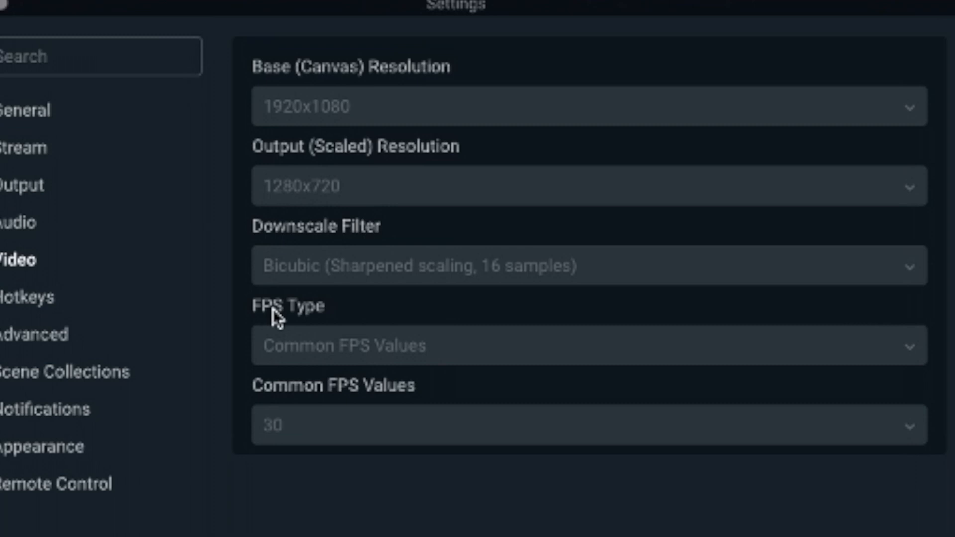
pyautogui.moveTo(293, 387)
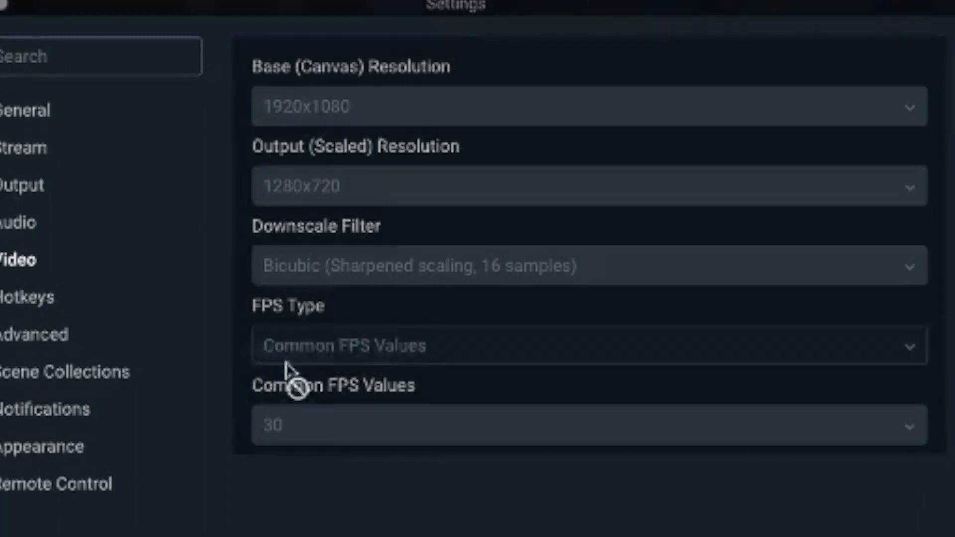
pyautogui.moveTo(381, 393)
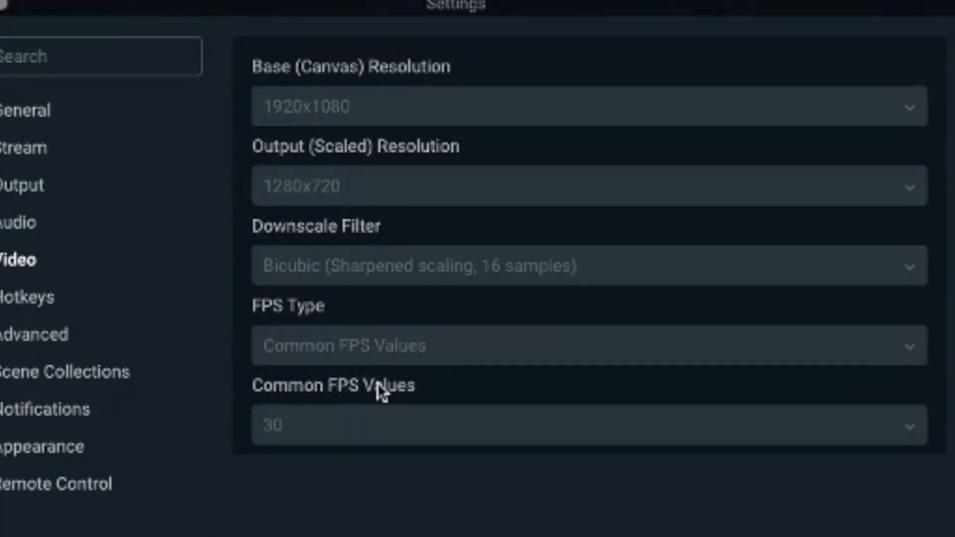
pyautogui.moveTo(287, 442)
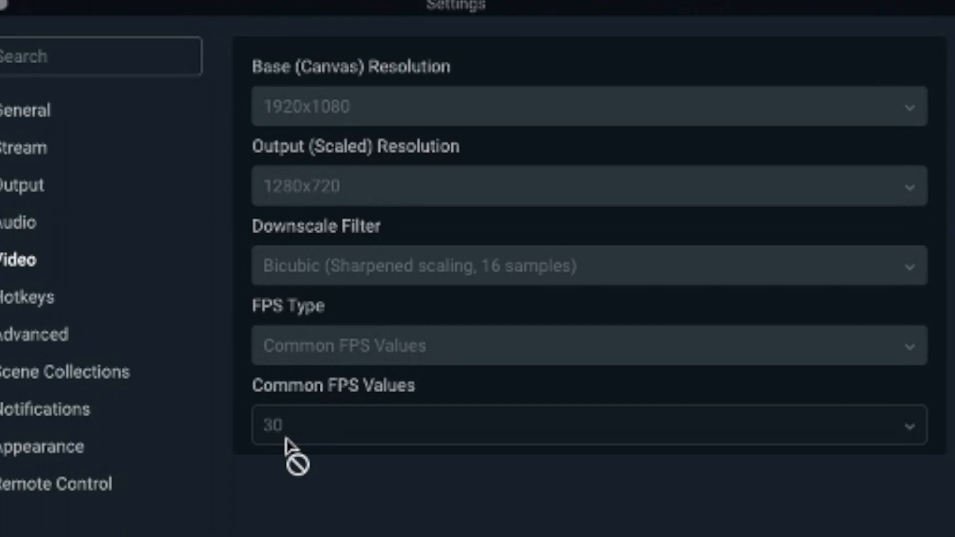
pyautogui.moveTo(33, 341)
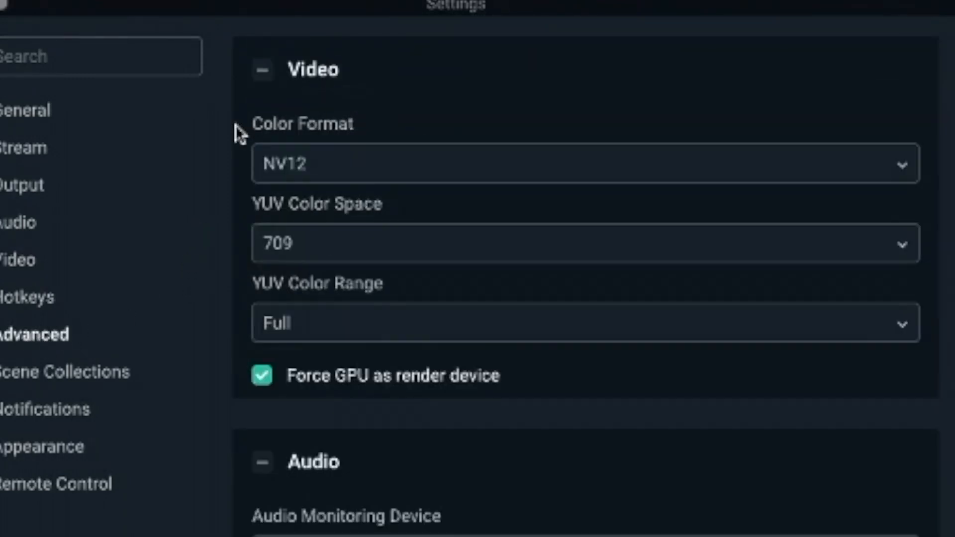
pyautogui.moveTo(245, 176)
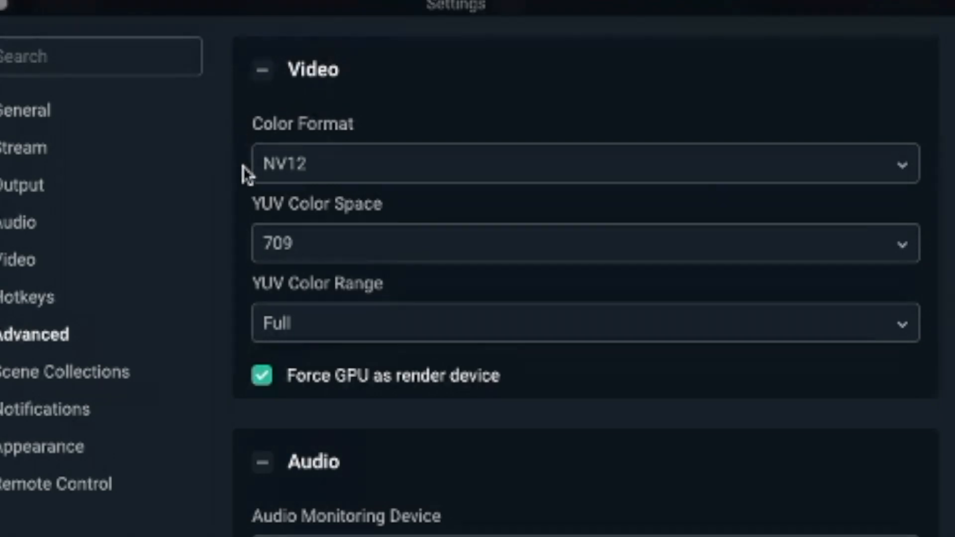
pyautogui.moveTo(253, 216)
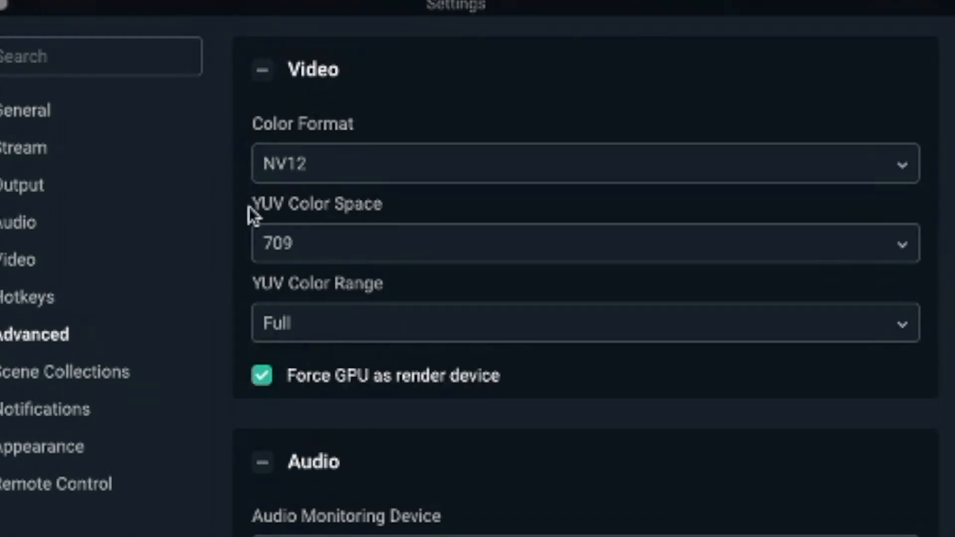
pyautogui.moveTo(256, 252)
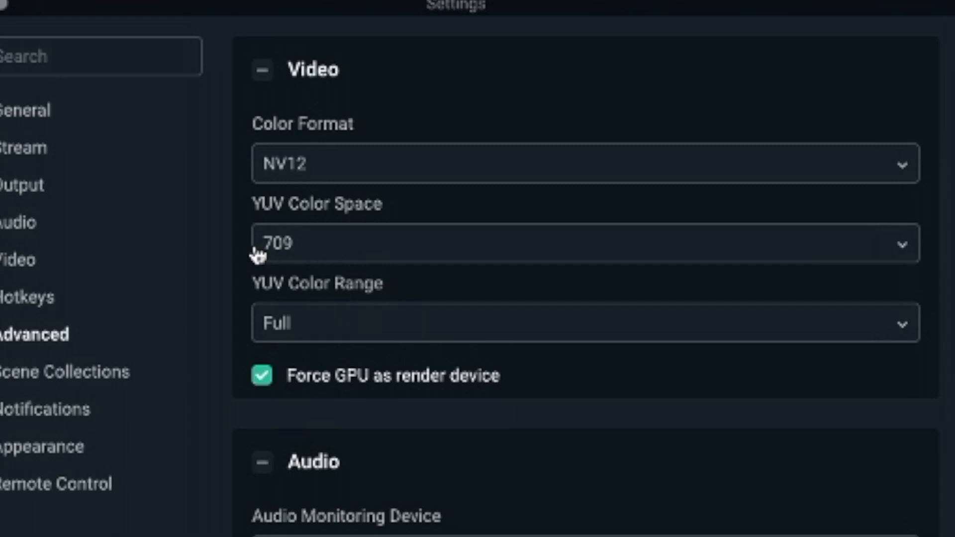
pyautogui.moveTo(261, 301)
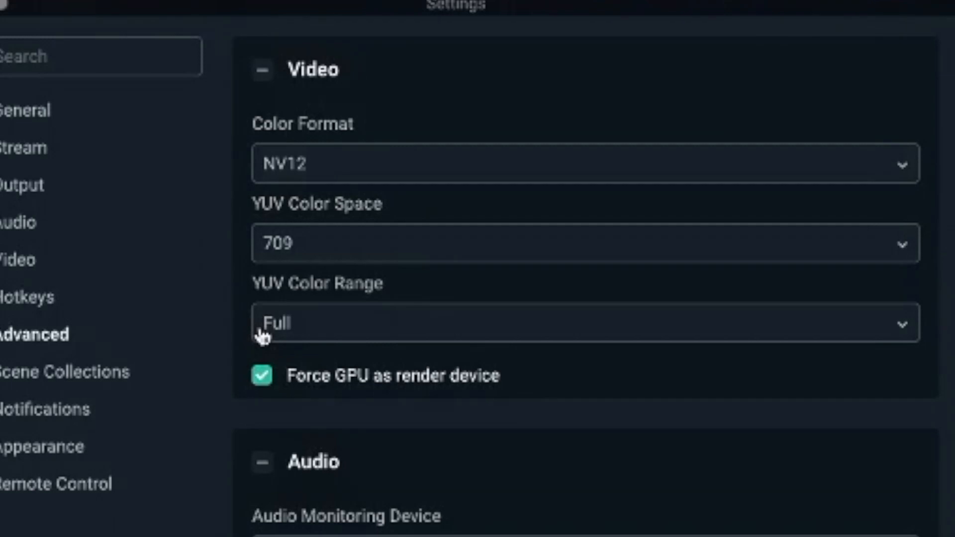
pyautogui.moveTo(262, 337)
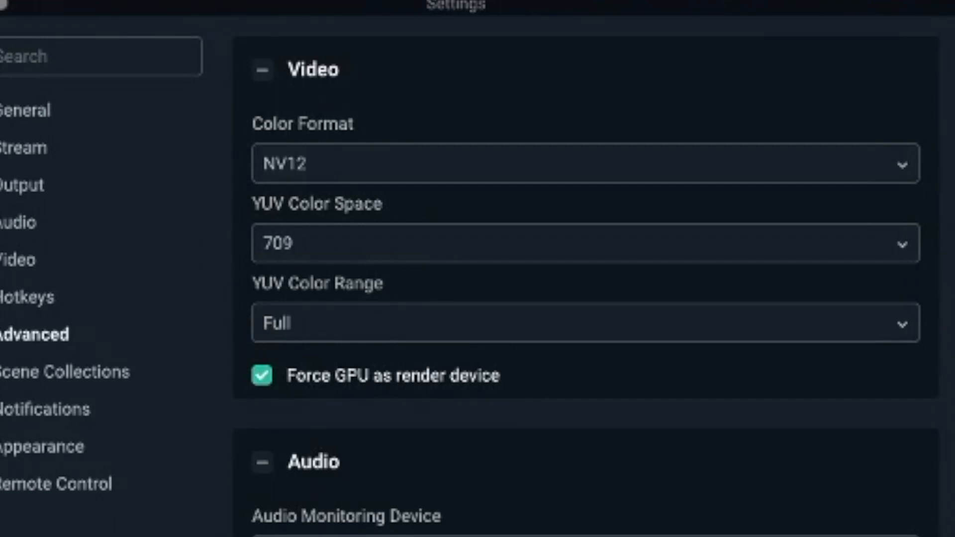
pyautogui.moveTo(117, 456)
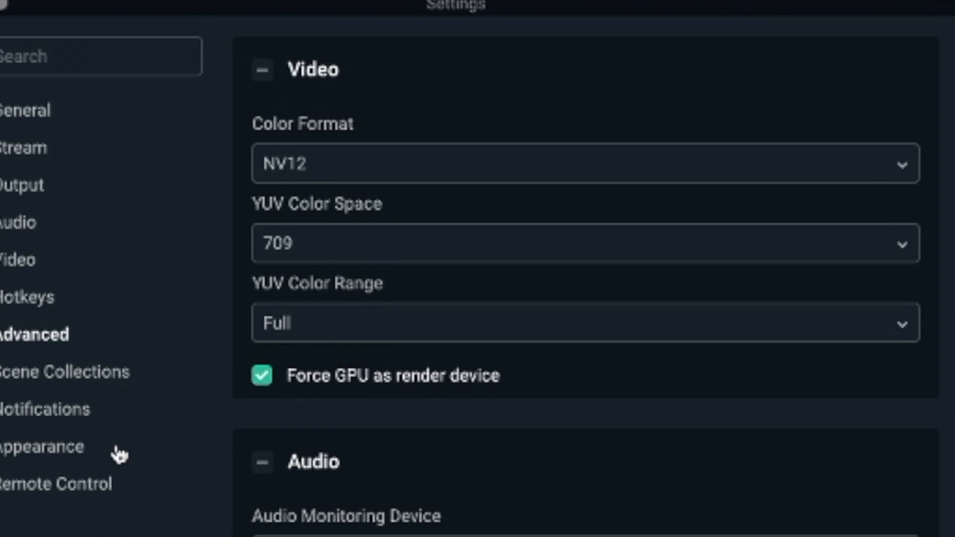